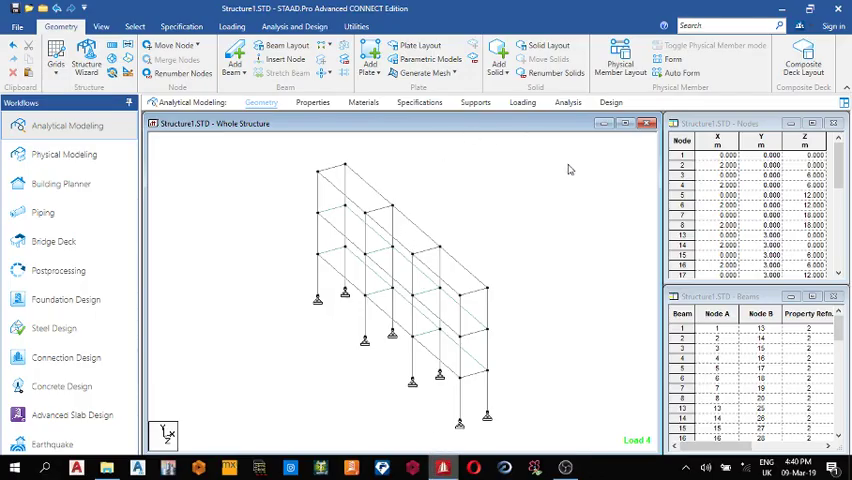
{"action": "mouse_move", "coordinate": [656, 178]}
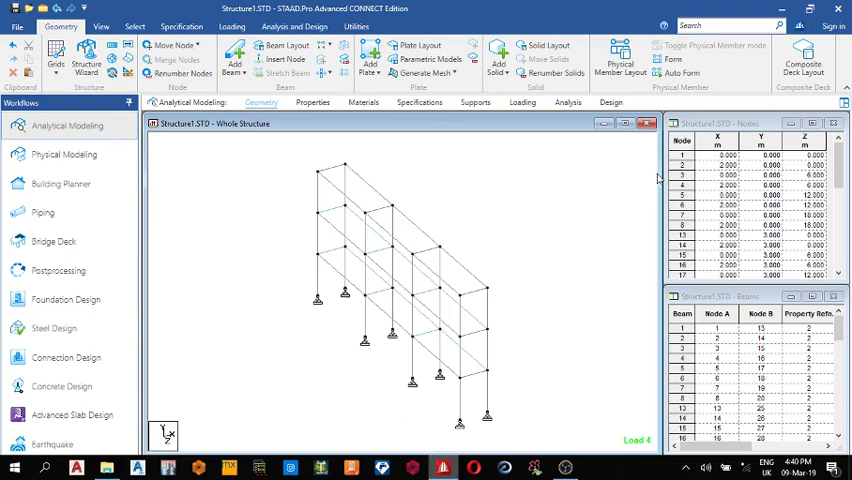
{"action": "mouse_move", "coordinate": [504, 164]}
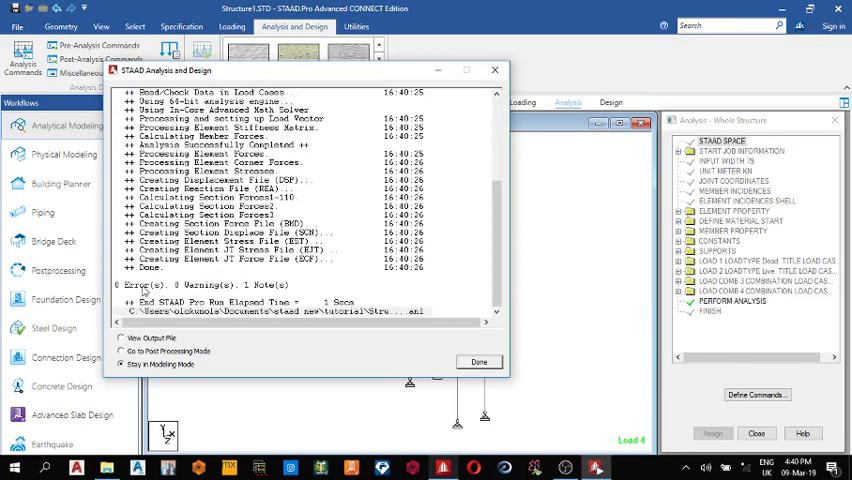
{"action": "mouse_move", "coordinate": [268, 290]}
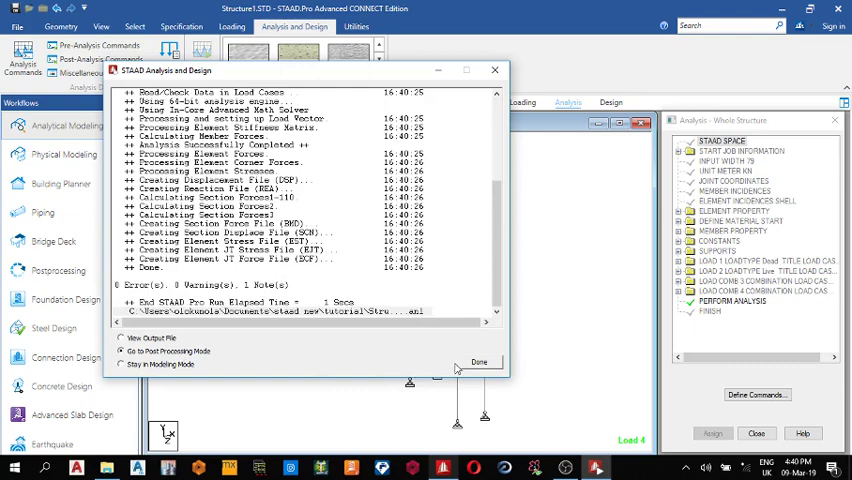
Step: Dismiss the analysis log, show support reactions on the frame, and enter the Foundation Design workflow
{"action": "left_click", "coordinate": [478, 360]}
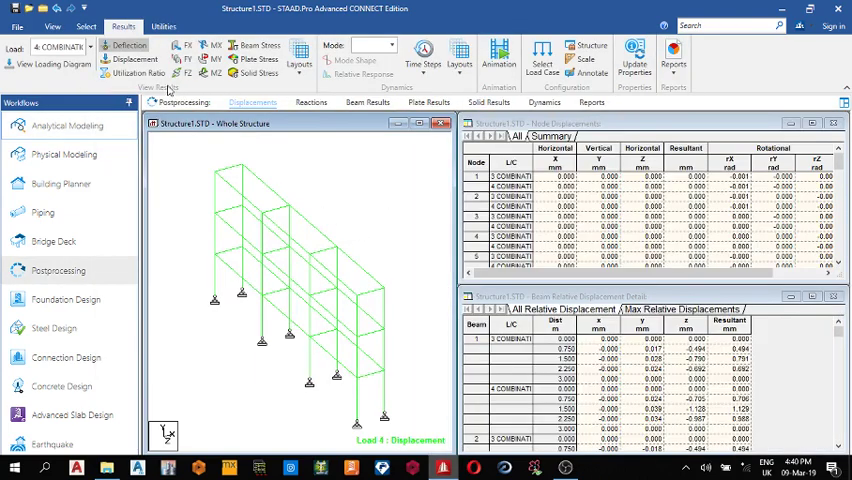
{"action": "left_click", "coordinate": [312, 102]}
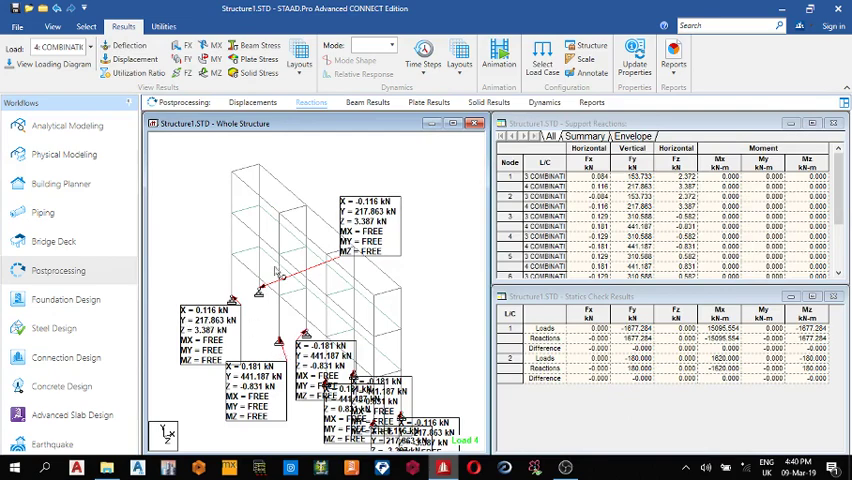
{"action": "left_click", "coordinate": [68, 300]}
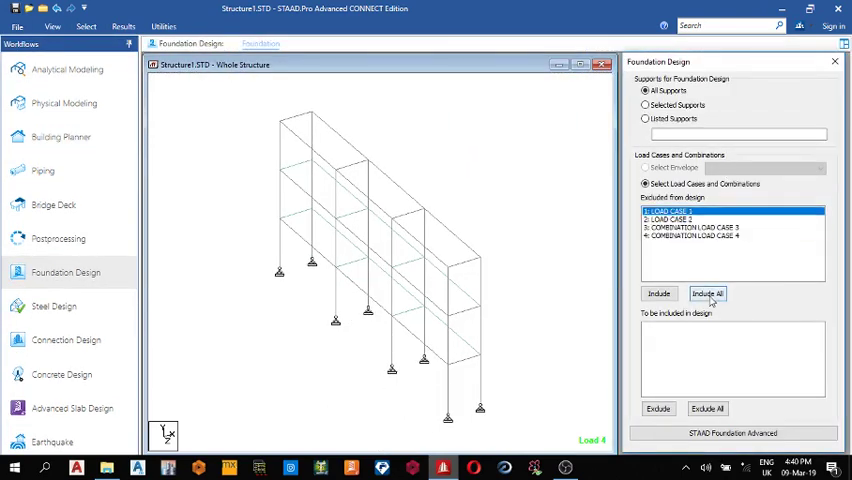
Step: Include all load cases and launch STAAD Foundation Advanced with all supports imported
{"action": "left_click", "coordinate": [708, 292]}
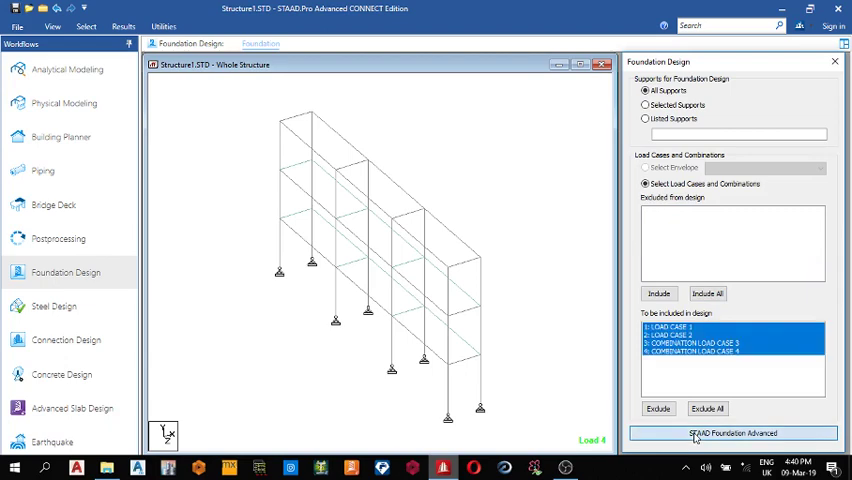
{"action": "left_click", "coordinate": [732, 432]}
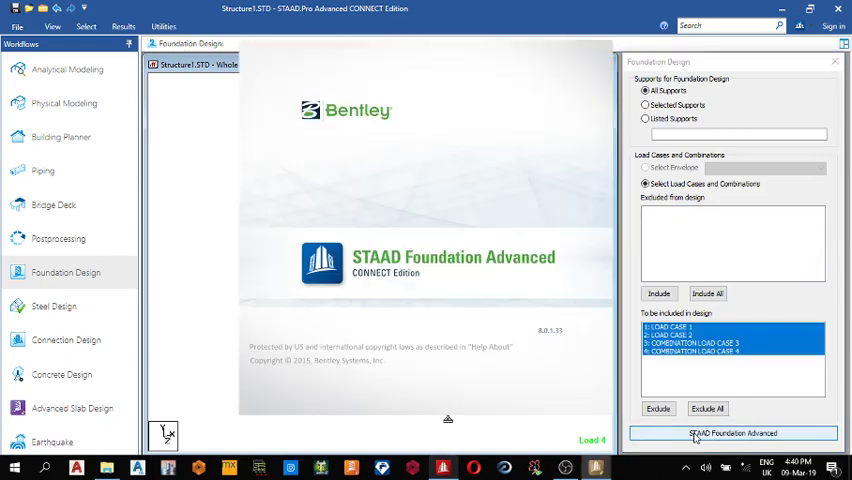
{"action": "left_click", "coordinate": [732, 432]}
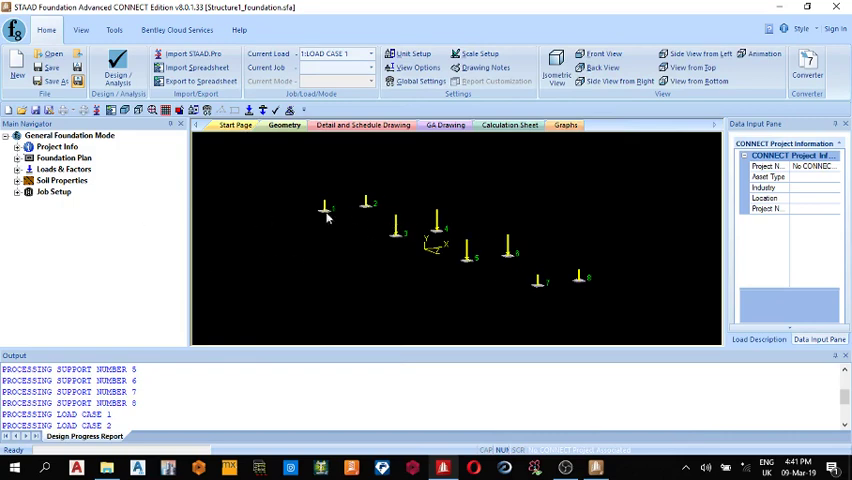
{"action": "mouse_move", "coordinate": [298, 218]}
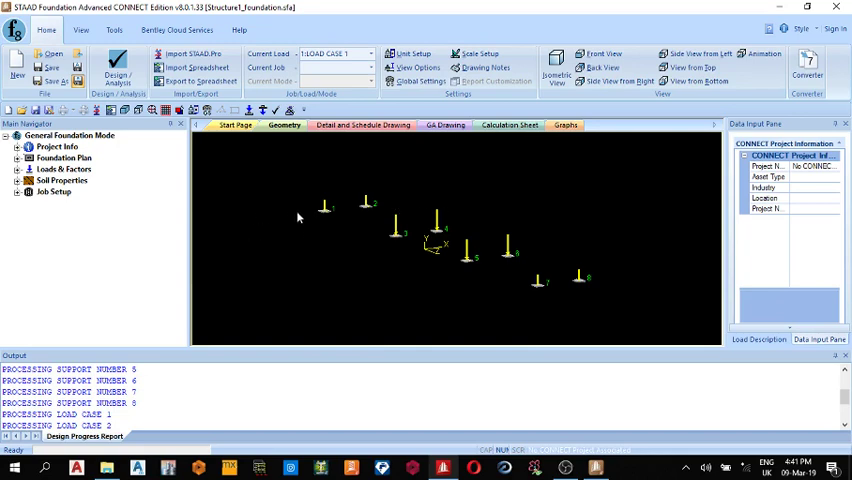
{"action": "mouse_move", "coordinate": [308, 186]}
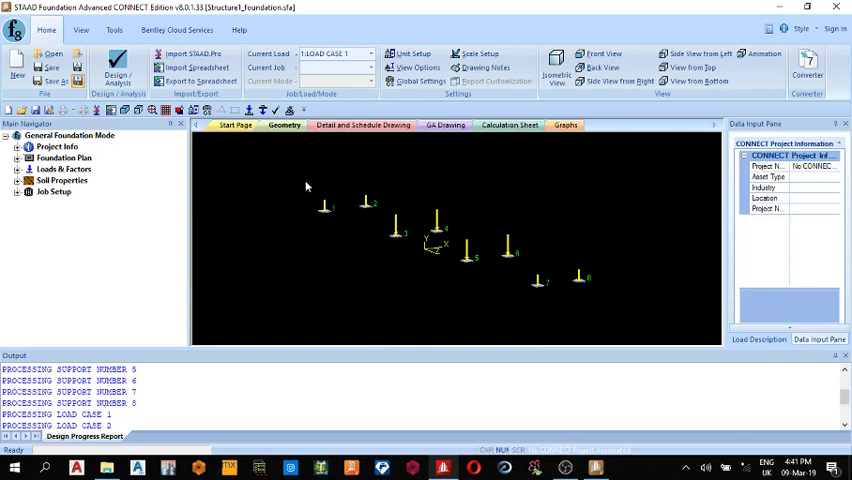
Step: Create a new job named 'comb' of Combined type with its design code chosen
{"action": "left_click", "coordinate": [54, 192]}
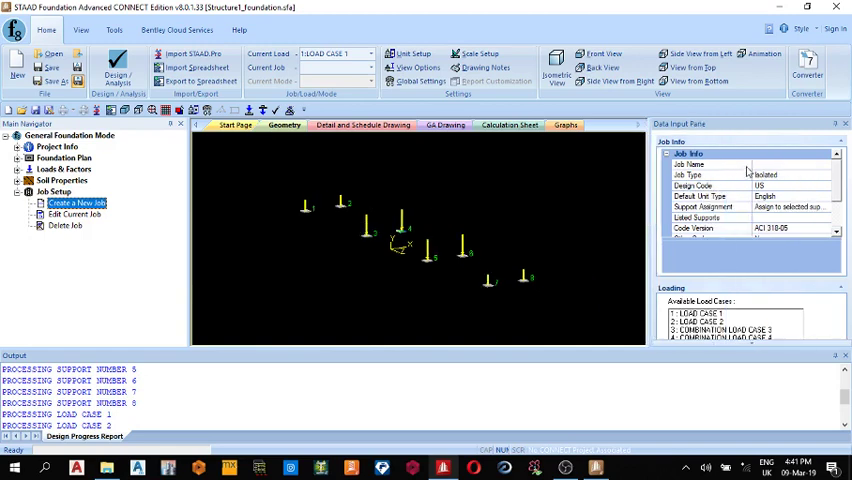
{"action": "left_click", "coordinate": [790, 164]}
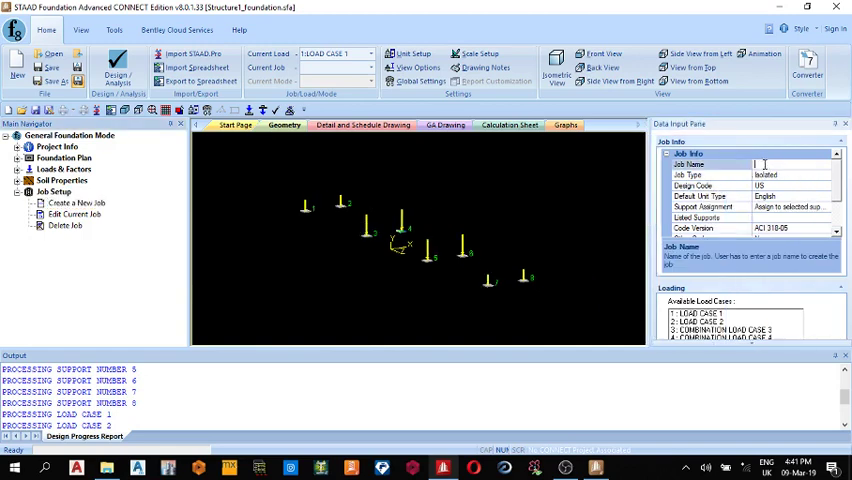
{"action": "type", "text": "combined"}
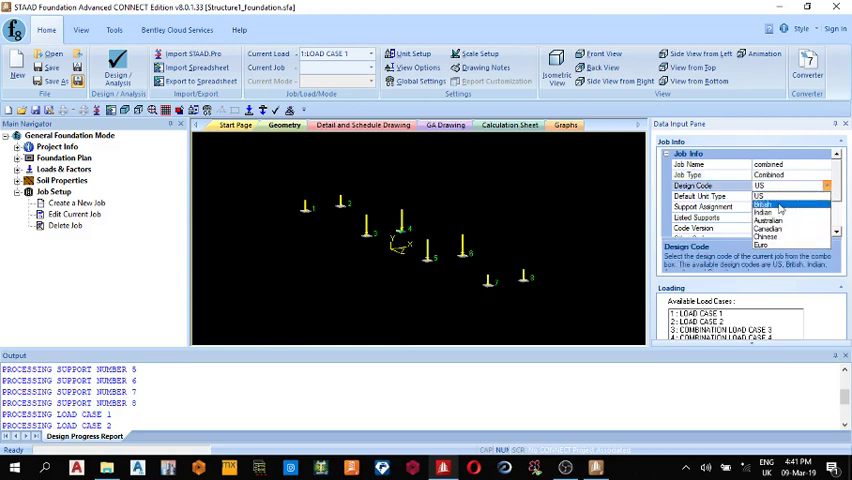
{"action": "left_click", "coordinate": [764, 196]}
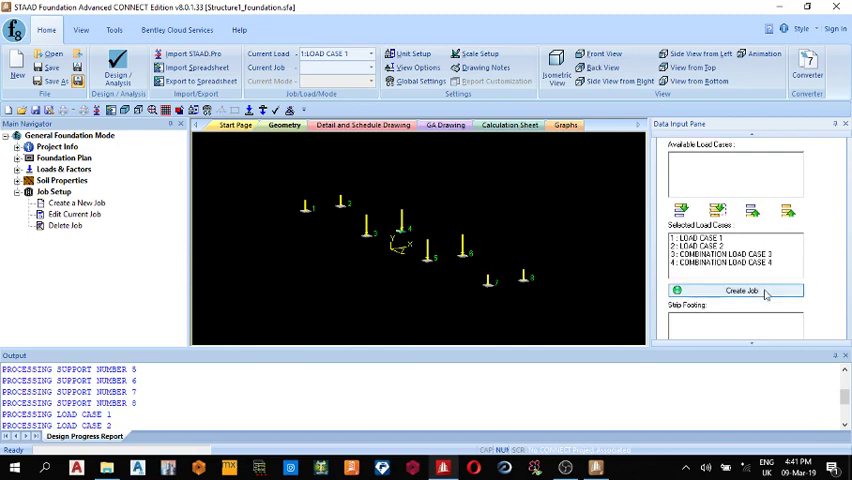
Step: Create the combined job, dismiss the collinearity warning, and combine adjacent support pairs into footings
{"action": "left_click", "coordinate": [742, 290]}
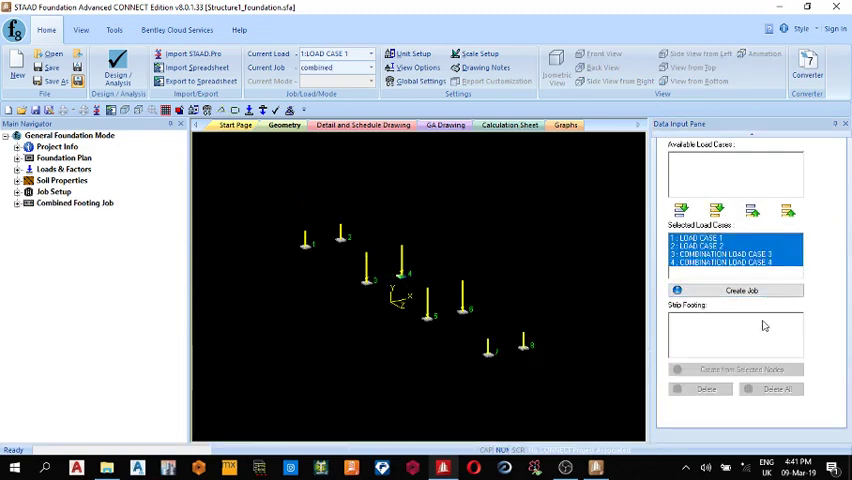
{"action": "mouse_move", "coordinate": [290, 168]}
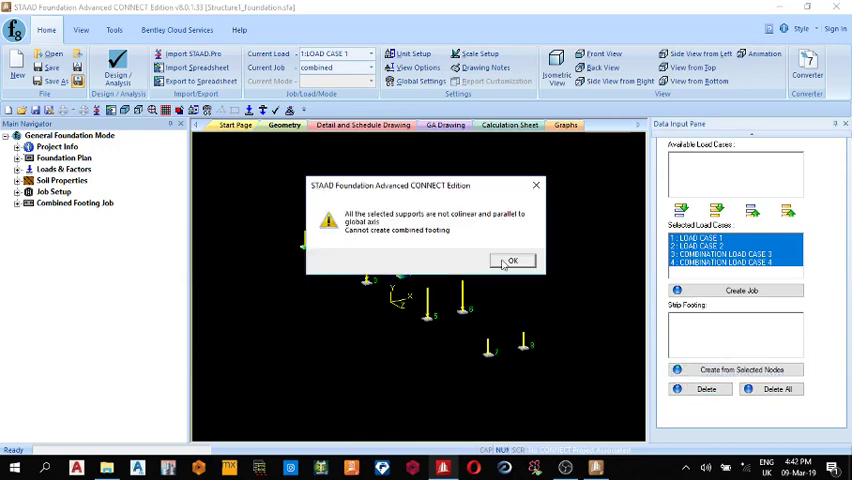
{"action": "left_click", "coordinate": [512, 260]}
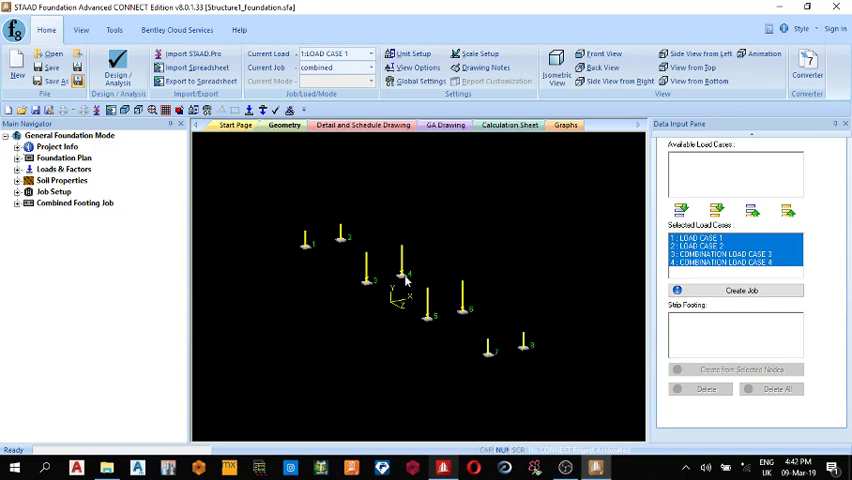
{"action": "mouse_move", "coordinate": [310, 250]}
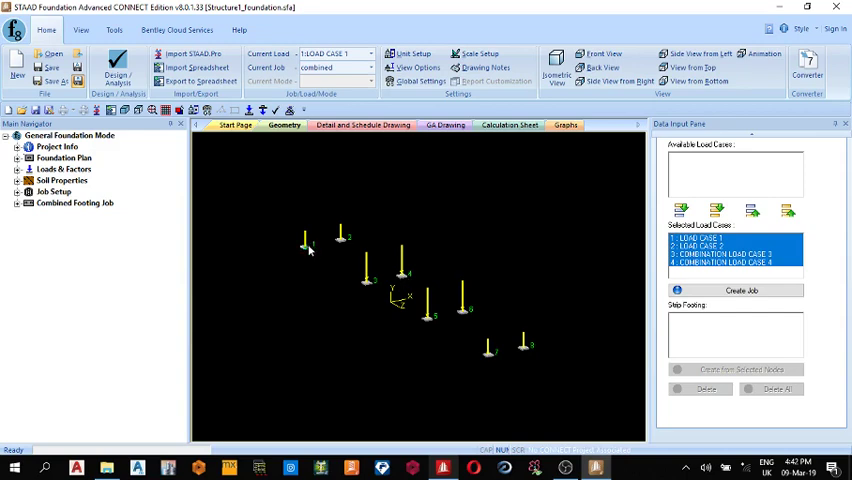
{"action": "mouse_move", "coordinate": [348, 244]}
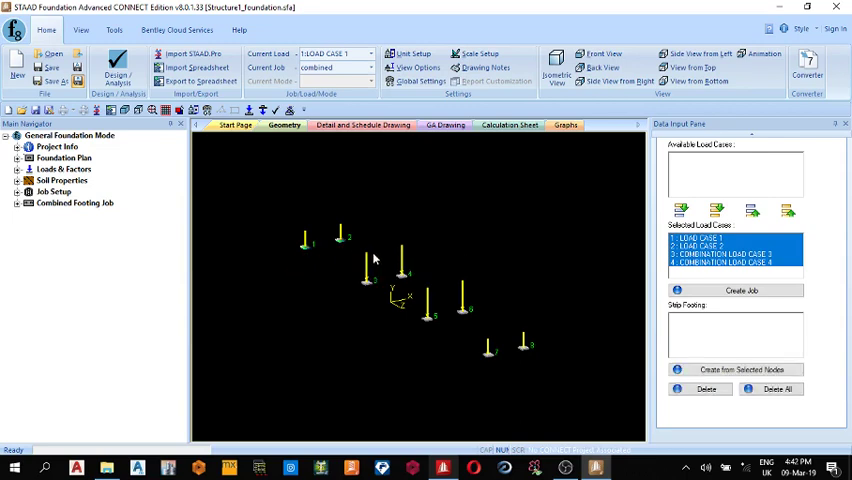
{"action": "left_click", "coordinate": [742, 370]}
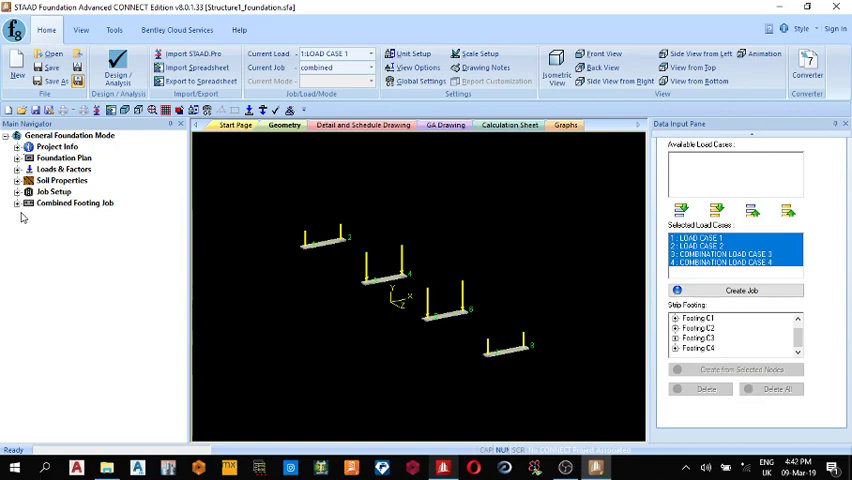
Step: Review concrete, cover/soil and footing geometry parameters, setting the footing area optimisation option
{"action": "left_click", "coordinate": [60, 204]}
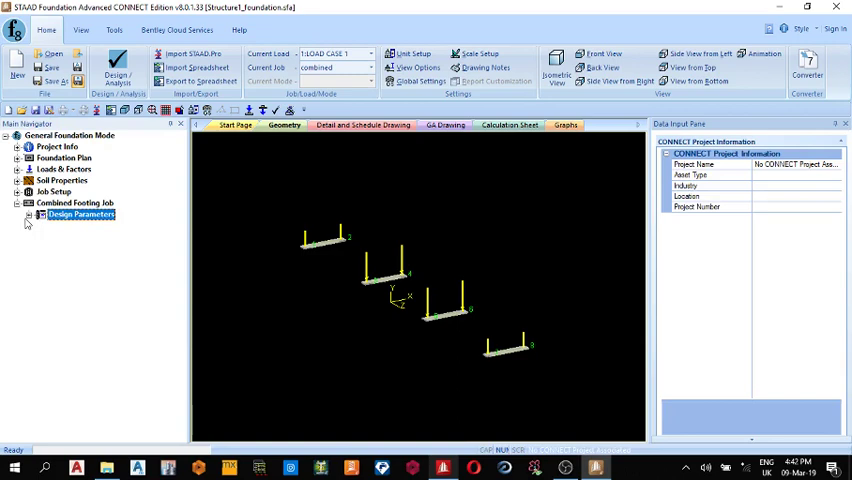
{"action": "left_click", "coordinate": [28, 214]}
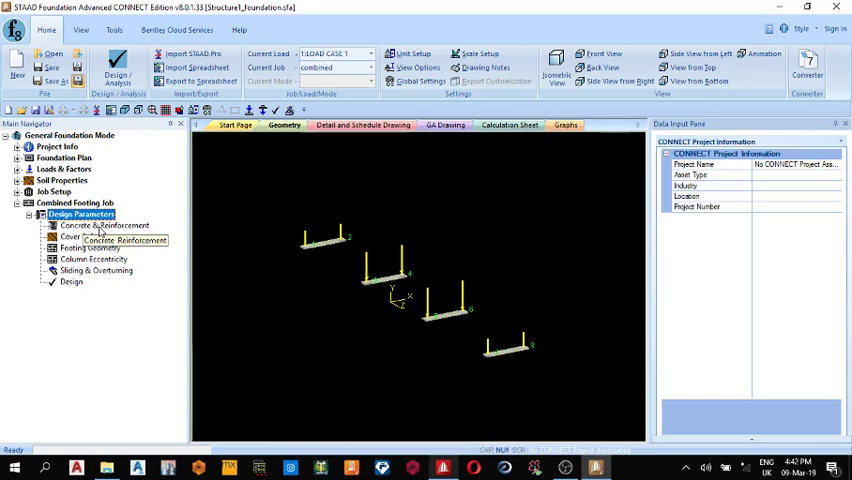
{"action": "left_click", "coordinate": [104, 224]}
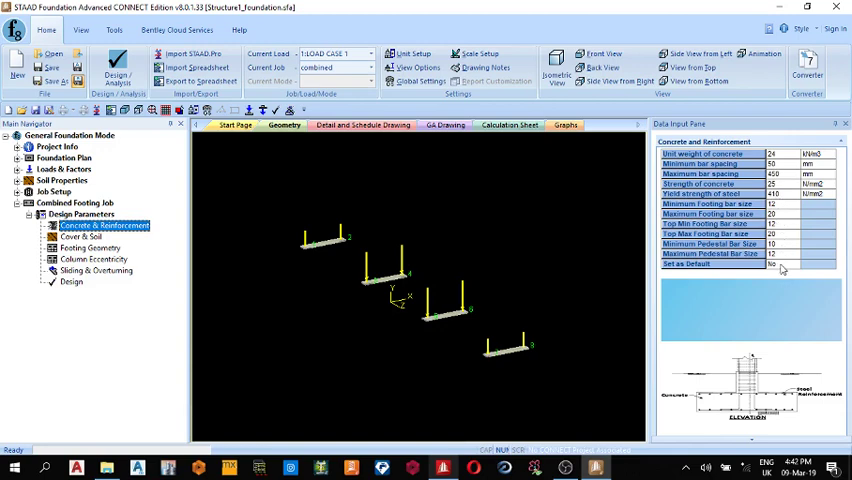
{"action": "left_click", "coordinate": [84, 236]}
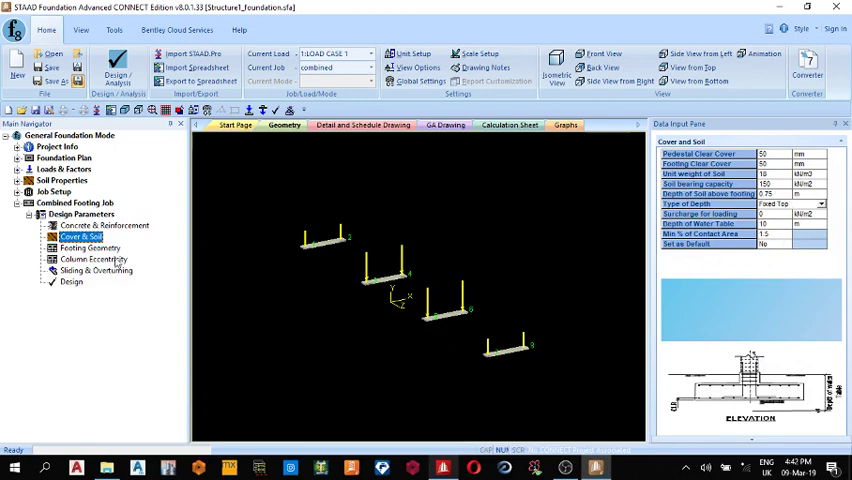
{"action": "left_click", "coordinate": [90, 246]}
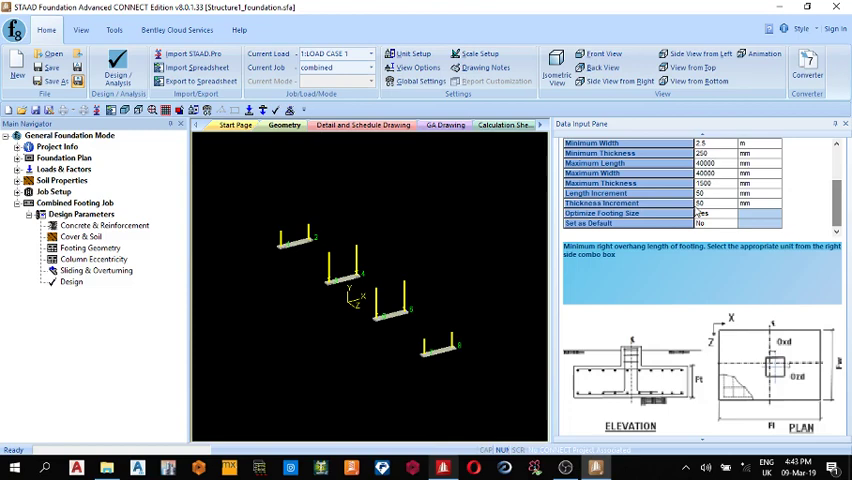
{"action": "left_click", "coordinate": [730, 224]}
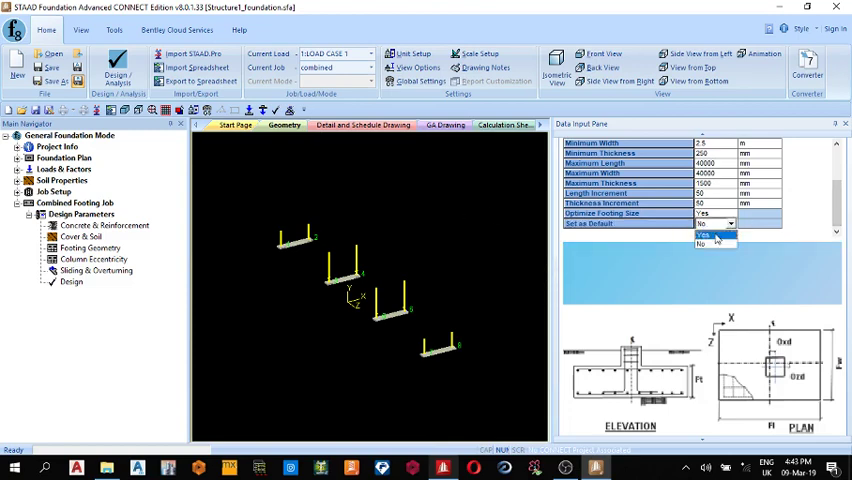
{"action": "left_click", "coordinate": [704, 234]}
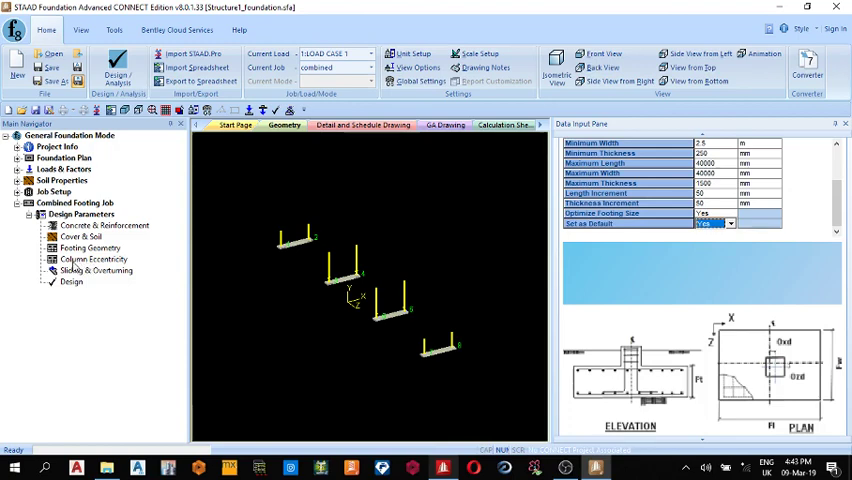
Step: Review column eccentricity and sliding/overturning factors, then start the combined footing design
{"action": "left_click", "coordinate": [94, 260]}
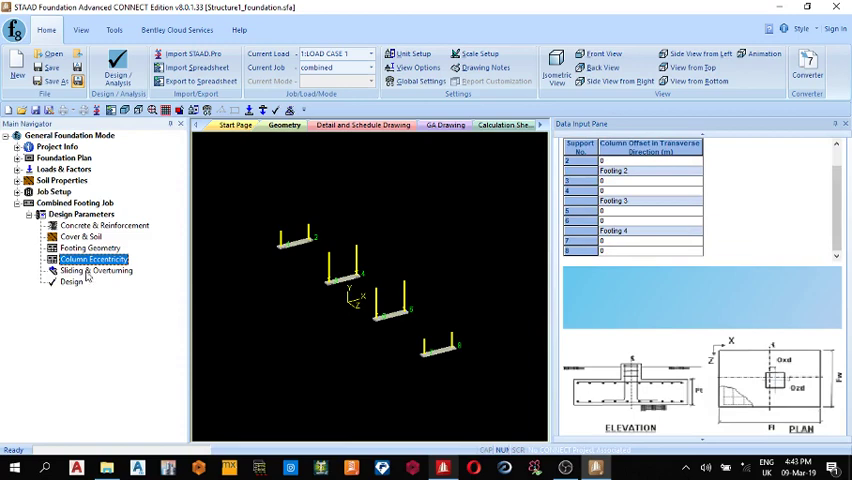
{"action": "left_click", "coordinate": [96, 270]}
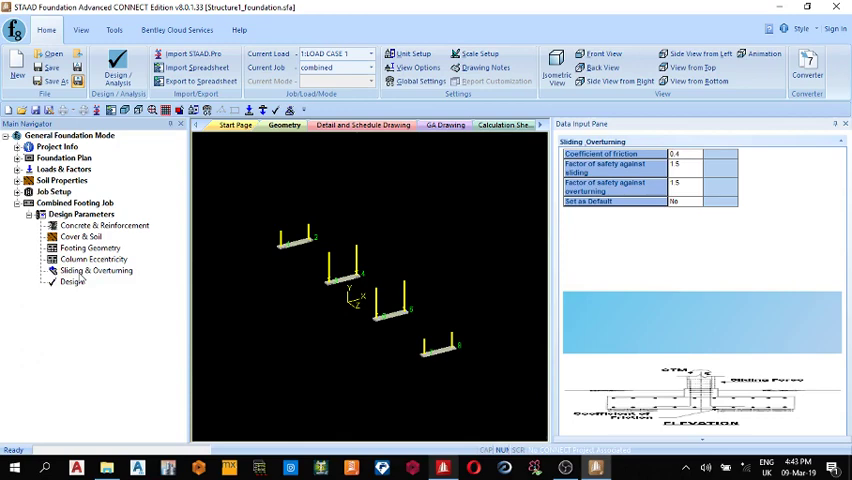
{"action": "left_click", "coordinate": [72, 280]}
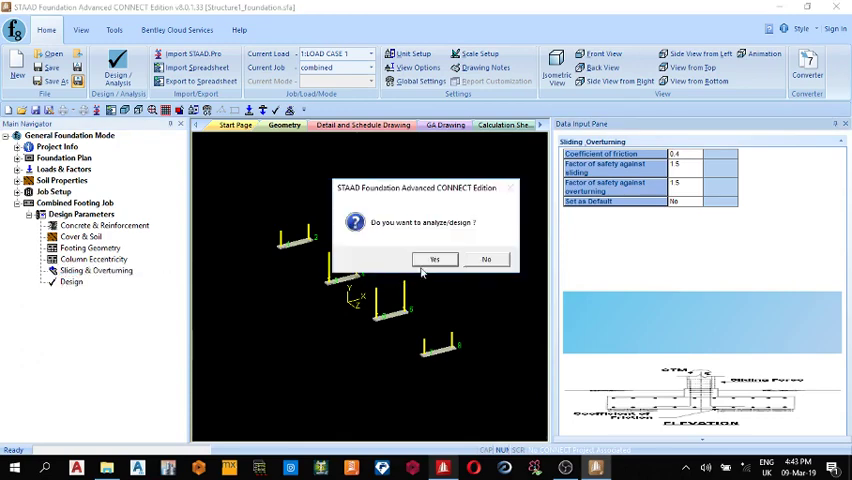
Step: Run the design and scroll the calculation sheet down to Combined Footing 2, then return to Geometry
{"action": "left_click", "coordinate": [434, 260]}
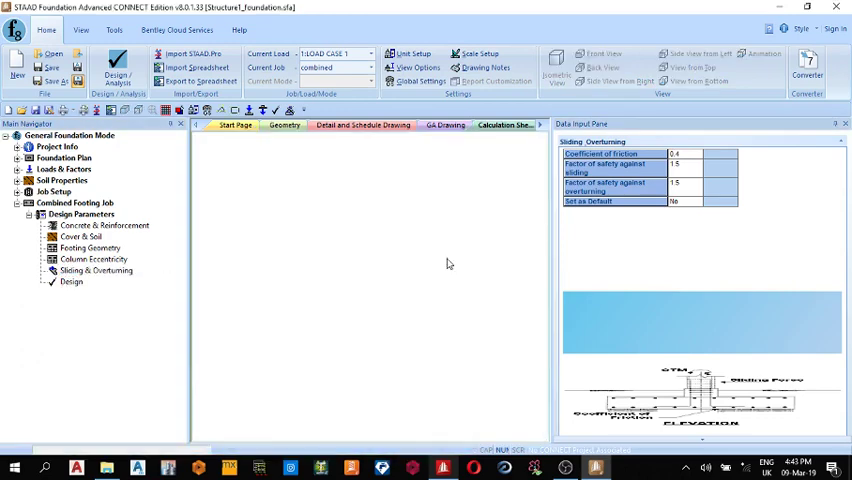
{"action": "left_click", "coordinate": [504, 124]}
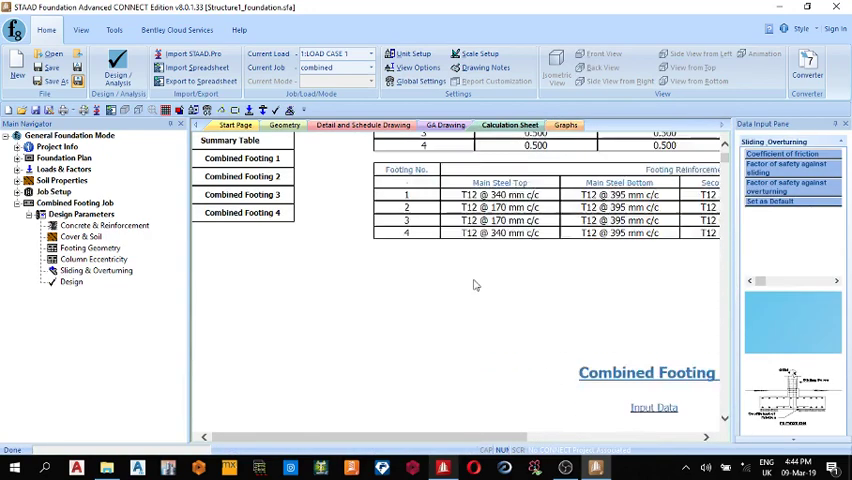
{"action": "scroll", "scroll_direction": "down", "scroll_amount": 3}
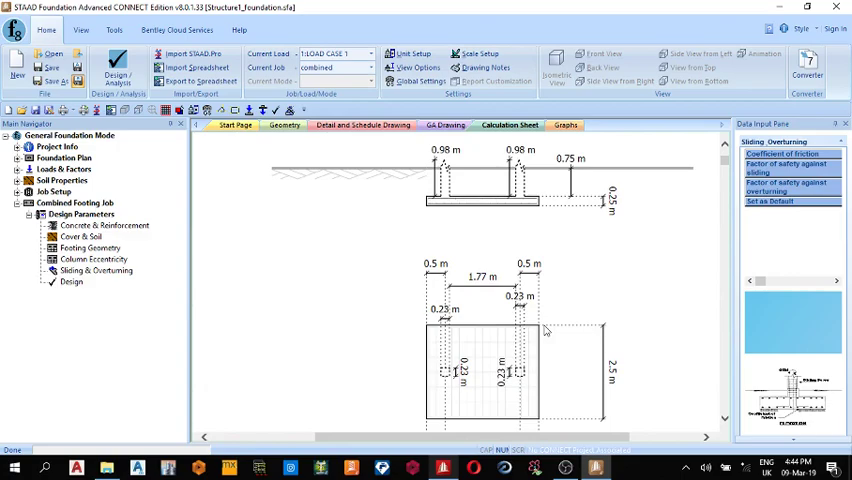
{"action": "left_click", "coordinate": [508, 126]}
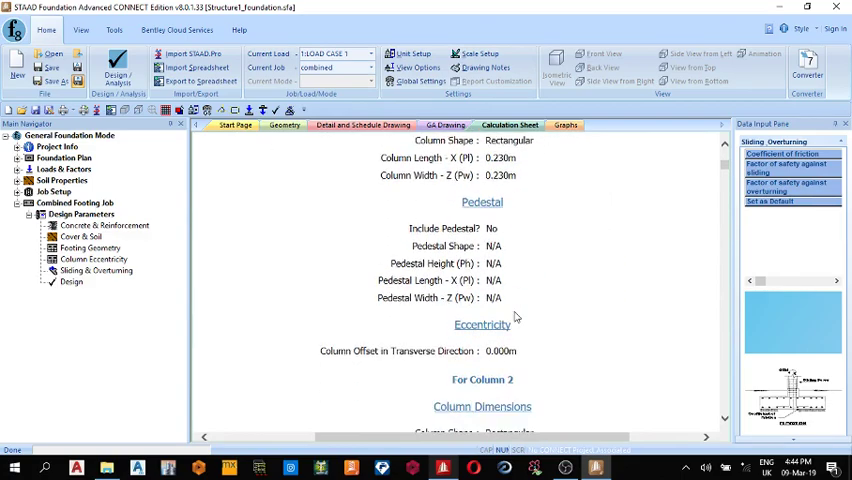
{"action": "scroll", "scroll_direction": "down", "scroll_amount": 3}
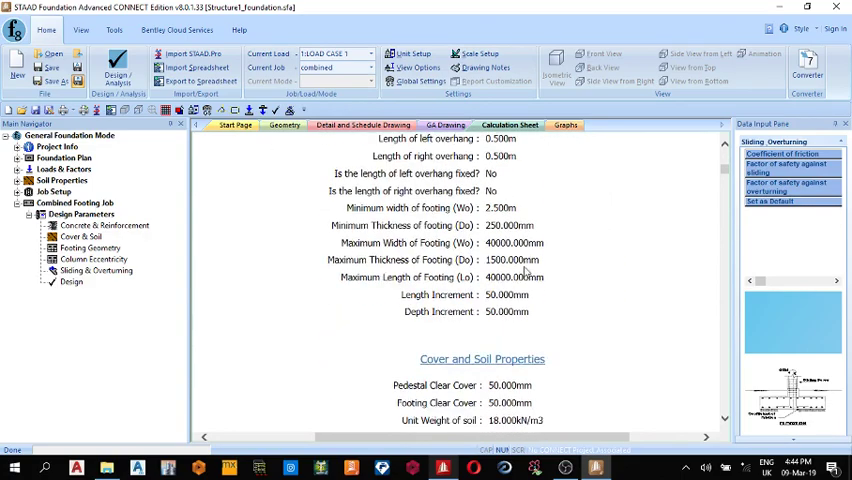
{"action": "scroll", "scroll_direction": "down", "scroll_amount": 3}
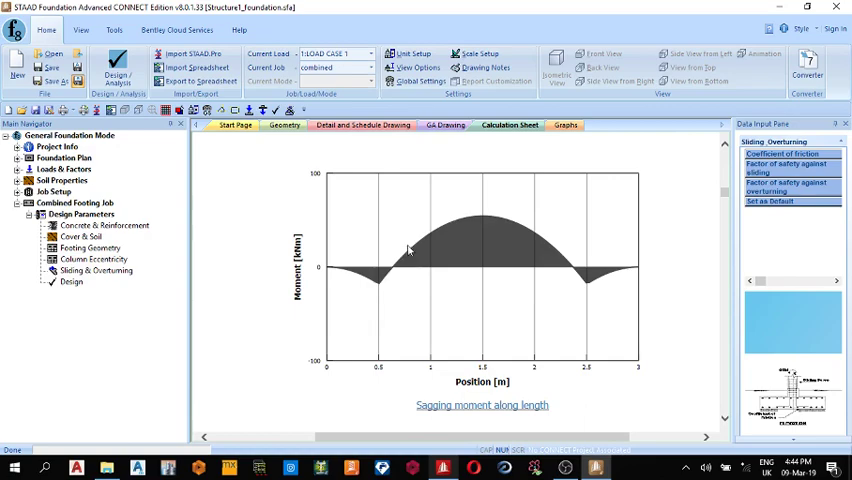
{"action": "mouse_move", "coordinate": [588, 258]}
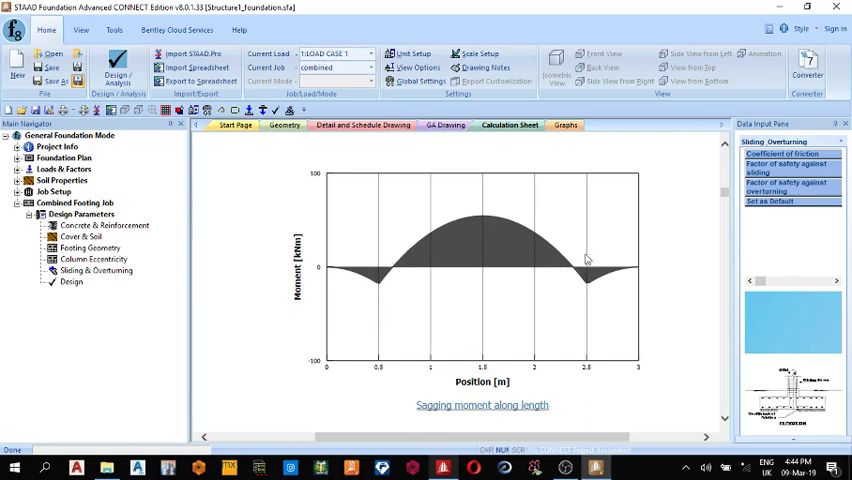
{"action": "scroll", "scroll_direction": "down", "scroll_amount": 3}
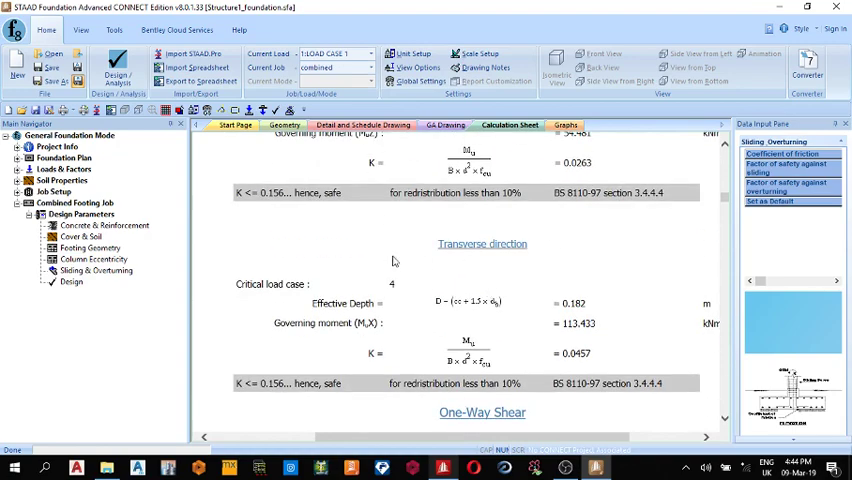
{"action": "scroll", "scroll_direction": "down", "scroll_amount": 3}
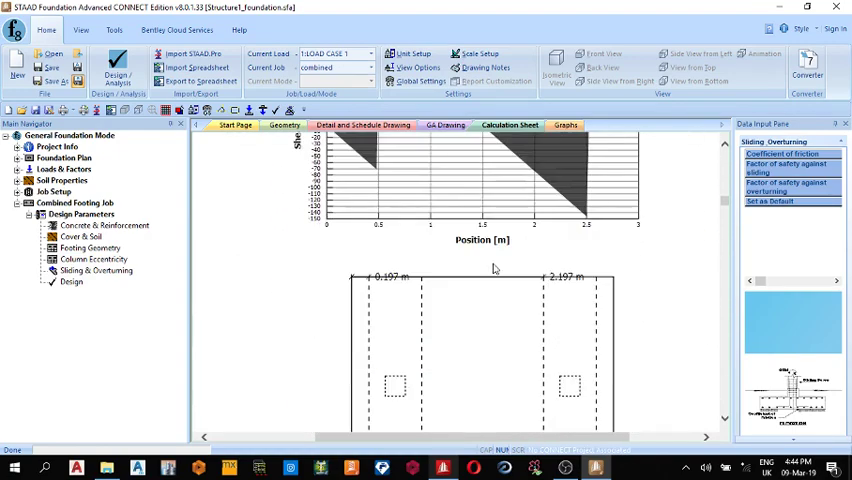
{"action": "scroll", "scroll_direction": "down", "scroll_amount": 3}
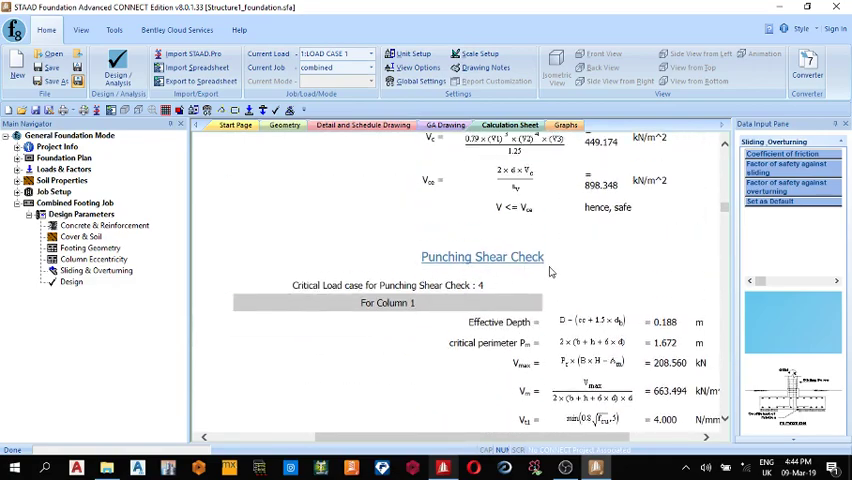
{"action": "scroll", "scroll_direction": "down", "scroll_amount": 3}
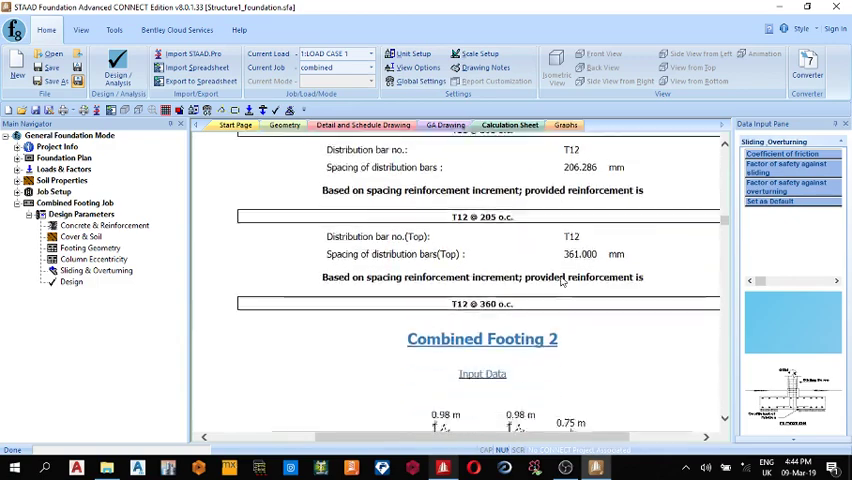
{"action": "scroll", "scroll_direction": "down", "scroll_amount": 3}
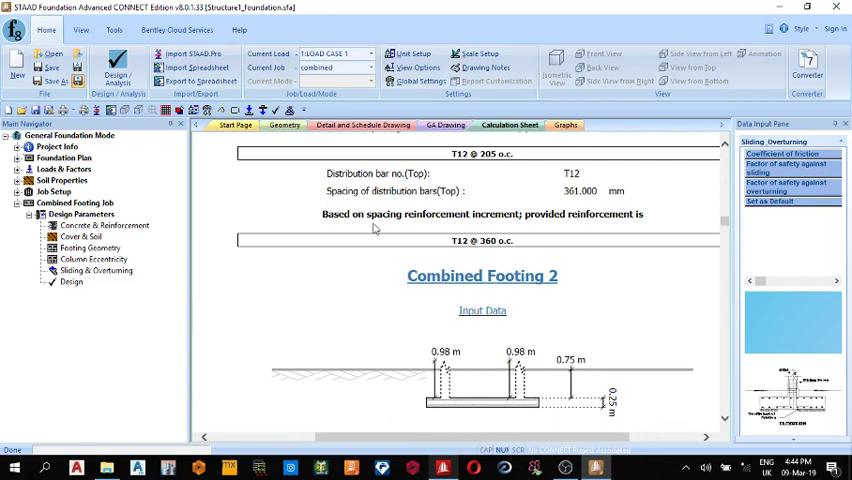
{"action": "left_click", "coordinate": [284, 126]}
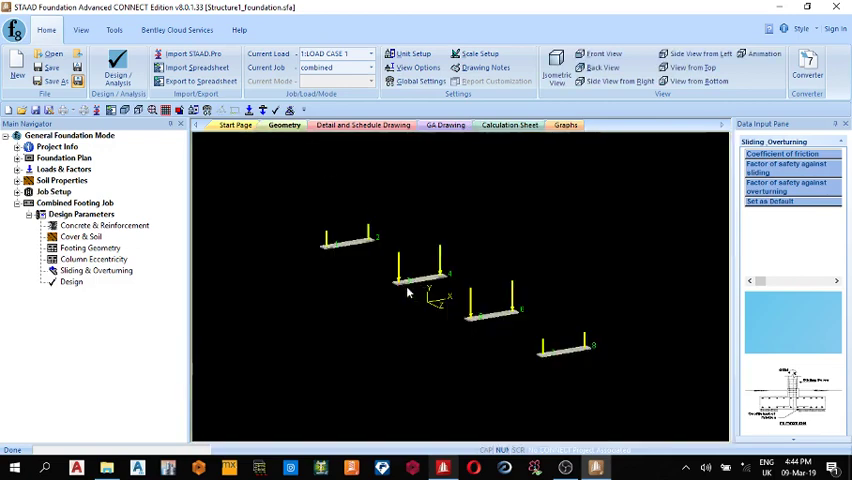
Step: View the footing detail drawing and then the bar schedule drawing
{"action": "left_click", "coordinate": [362, 124]}
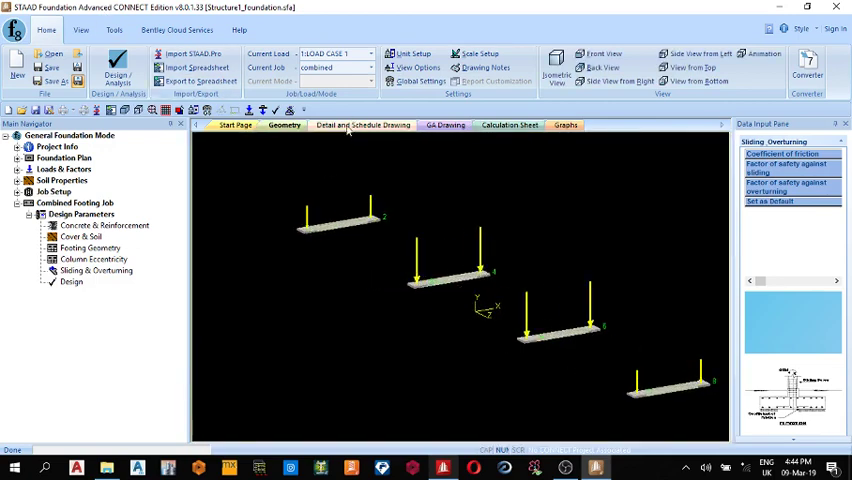
{"action": "left_click", "coordinate": [364, 124]}
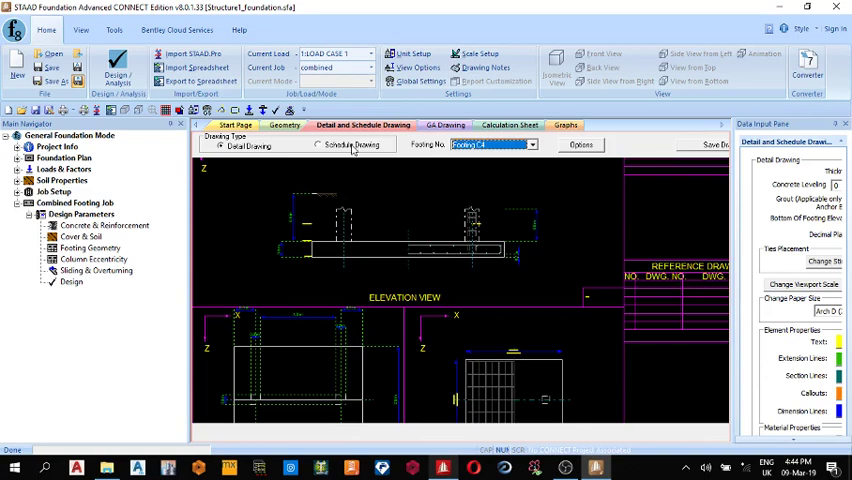
{"action": "left_click", "coordinate": [320, 144]}
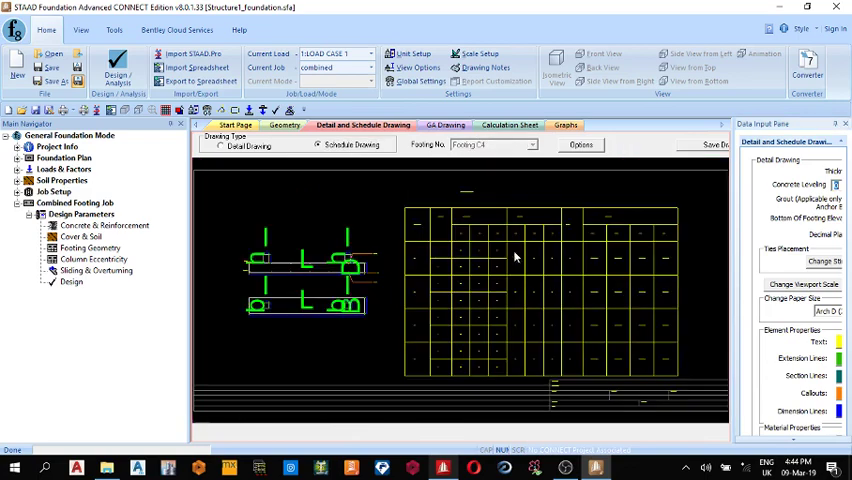
Step: View the GA drawing listing FC1–FC4 at 3.000 x 2.500 x 0.250, then return to the calculation sheet
{"action": "left_click", "coordinate": [446, 126]}
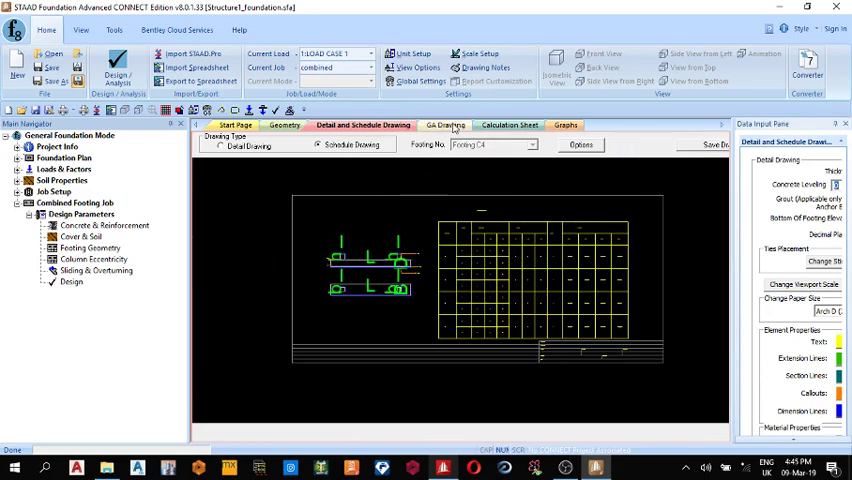
{"action": "left_click", "coordinate": [446, 124]}
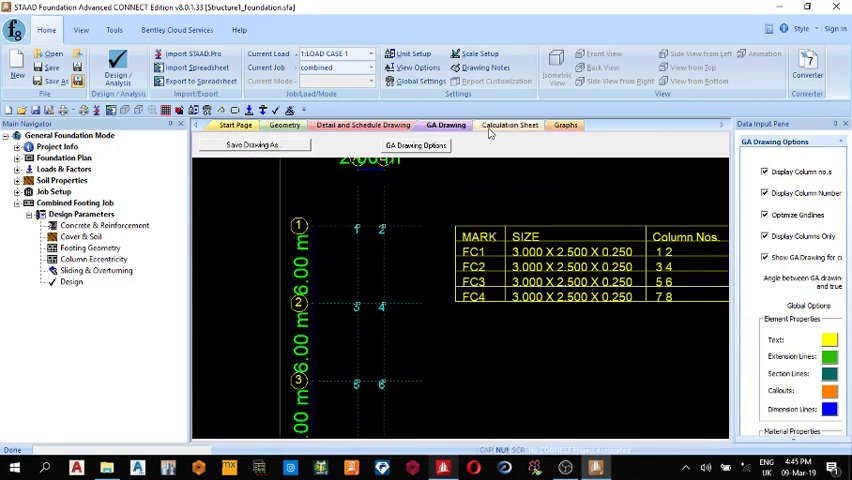
{"action": "left_click", "coordinate": [510, 124]}
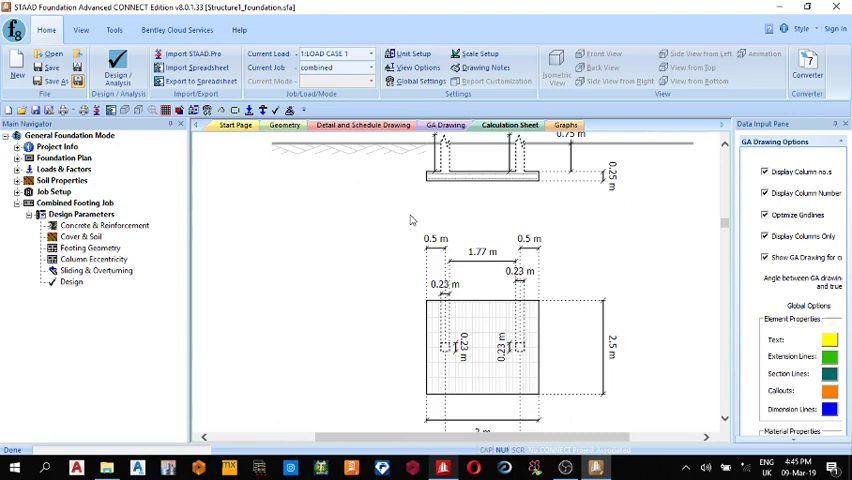
{"action": "mouse_move", "coordinate": [456, 180]}
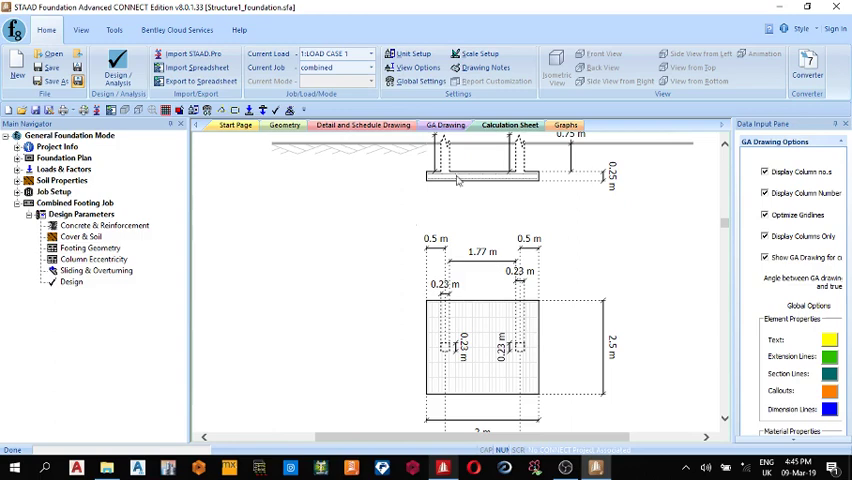
{"action": "mouse_move", "coordinate": [584, 428]}
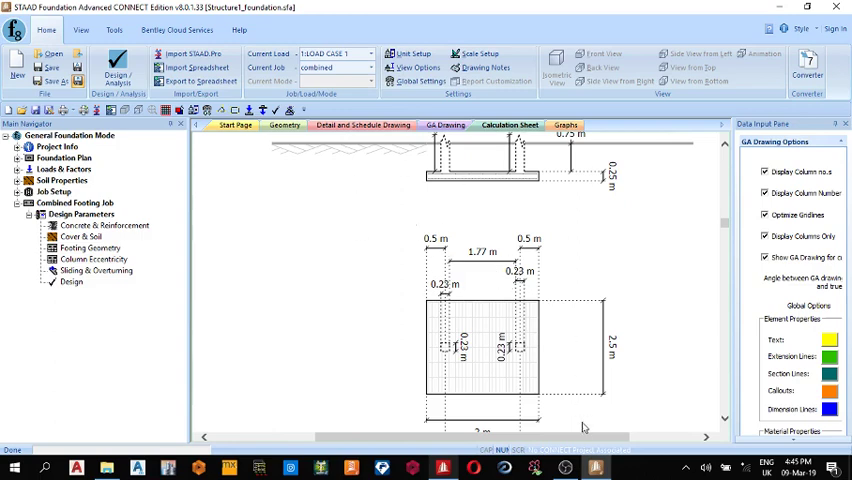